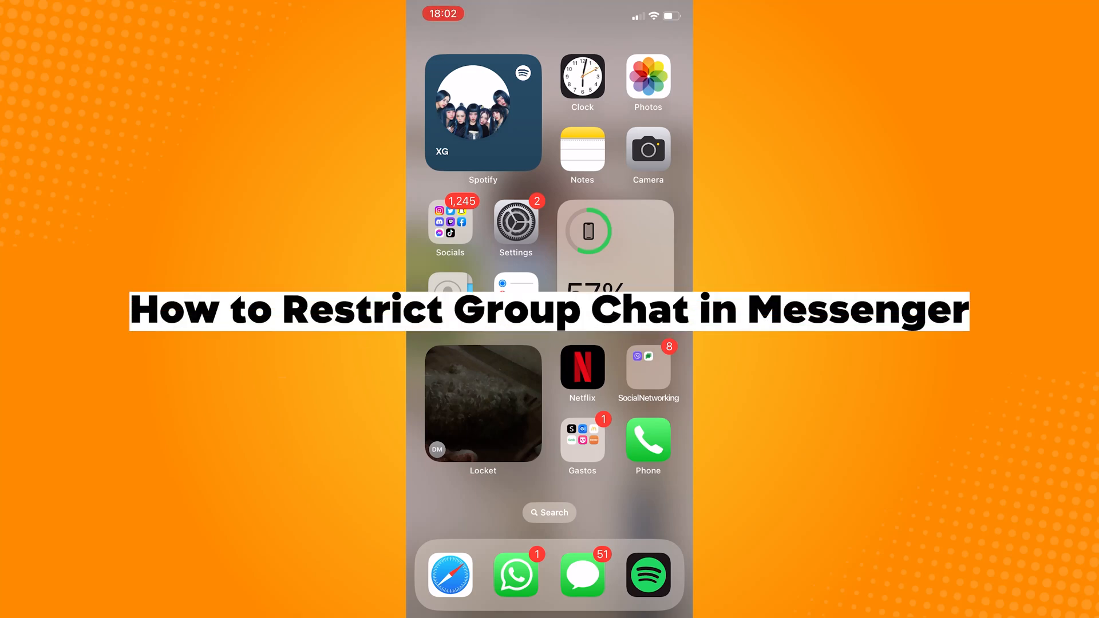
# - Launch Safari from the iOS home screen dock
pyautogui.click(449, 228)
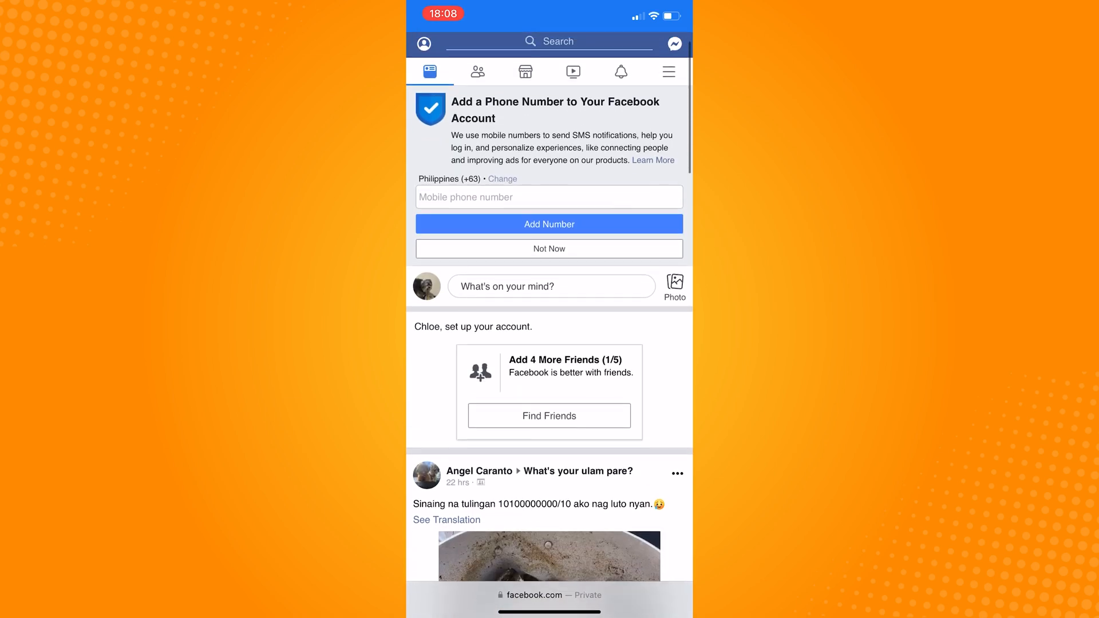
# - Open the 'chloe' group chat in Messages and choose Ignore messages from its actions
pyautogui.click(674, 43)
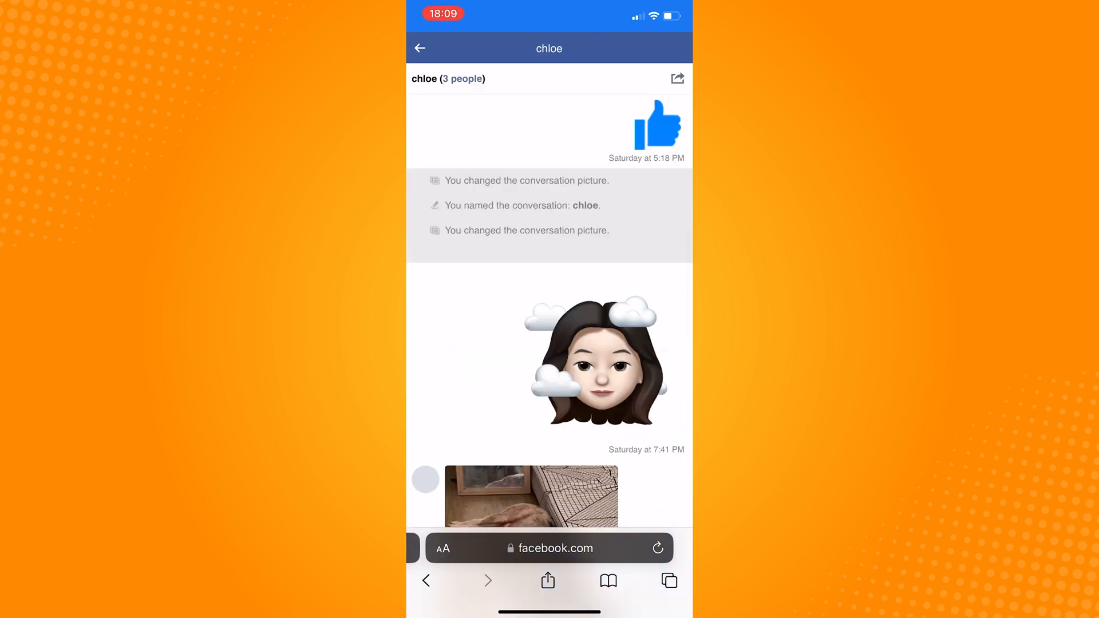
pyautogui.click(676, 78)
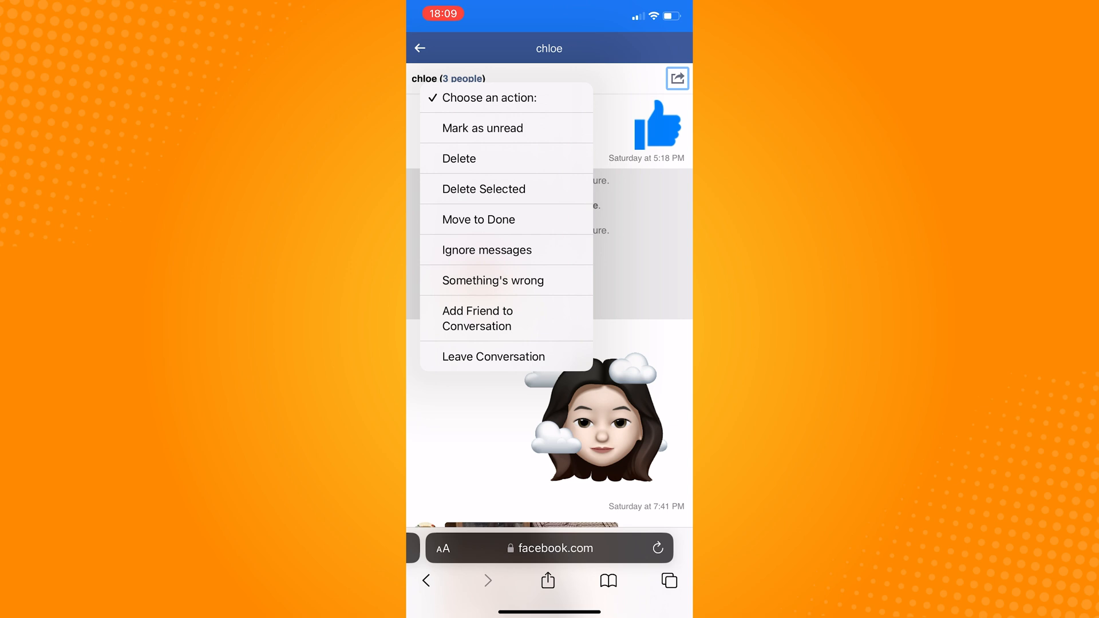
pyautogui.click(486, 250)
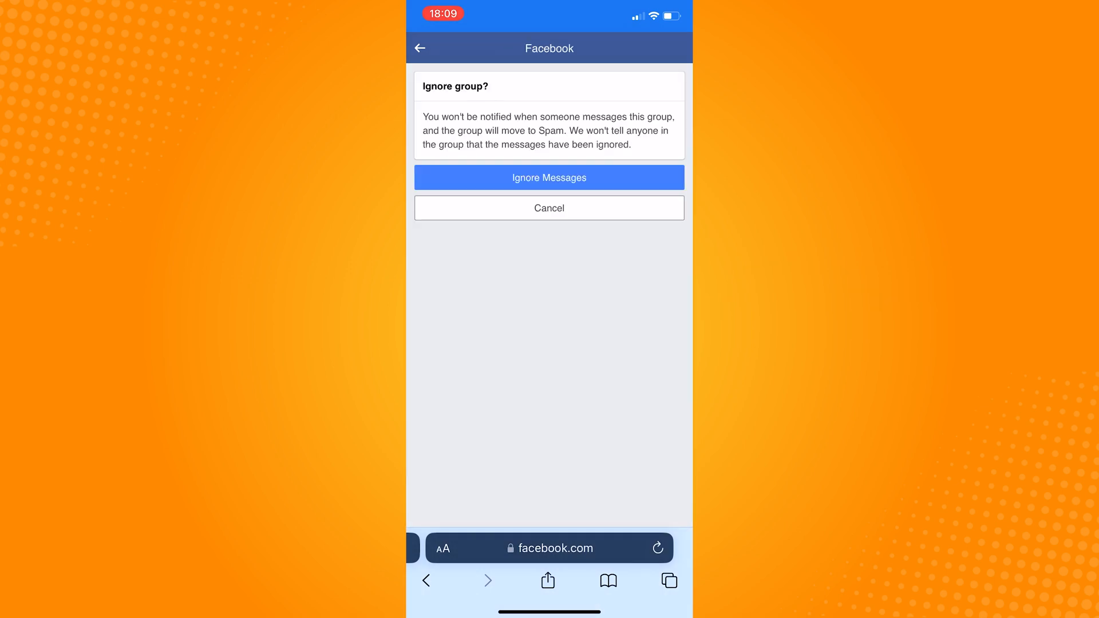
# - Confirm Ignore Messages for 'chloe', then scroll to the conversation's latest messages
pyautogui.click(549, 178)
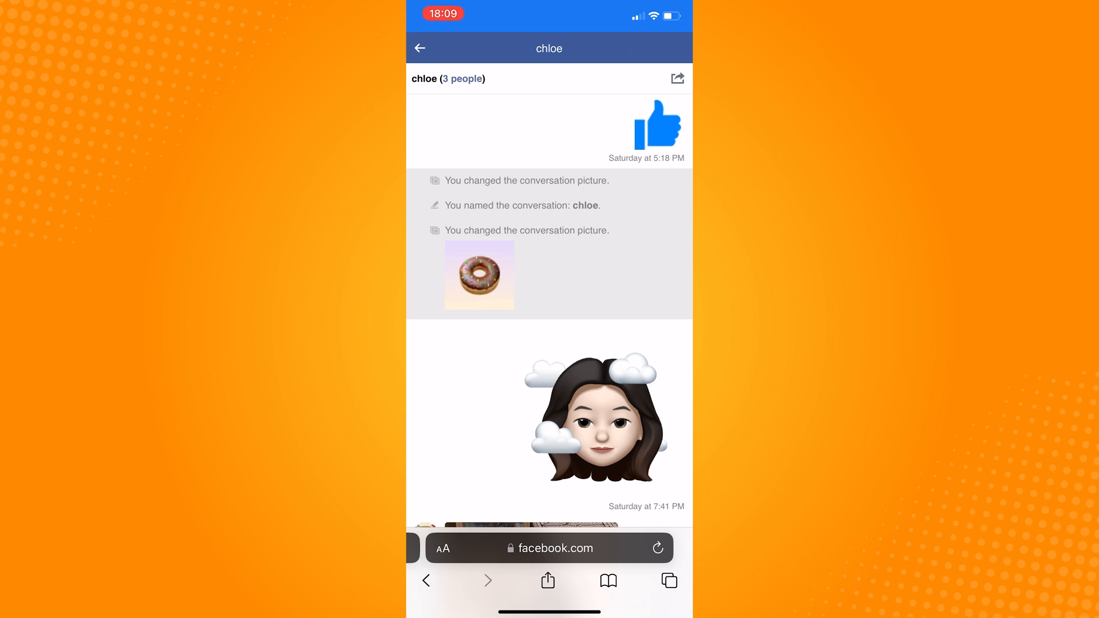
pyautogui.scroll(-3)
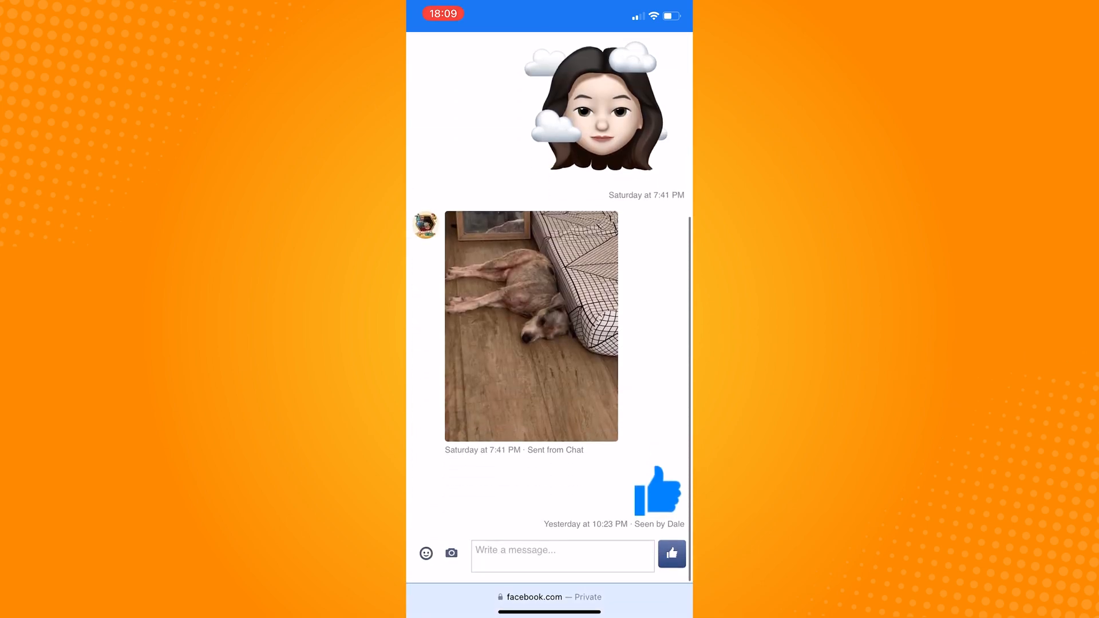